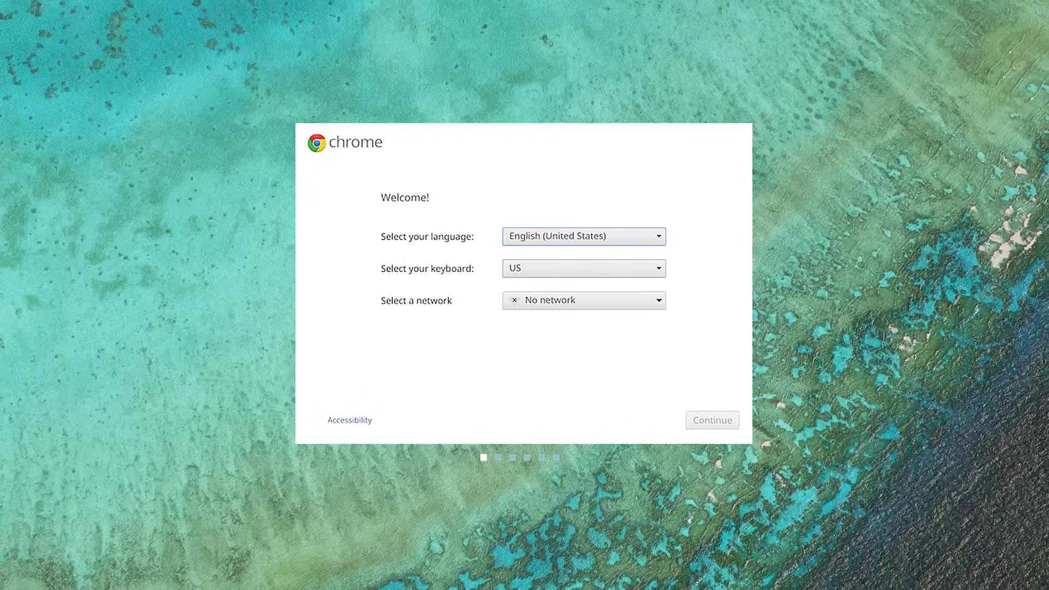
Continue past the Welcome screen and accept the terms to reach the picture step.
{"action": "left_click", "coordinate": [711, 419]}
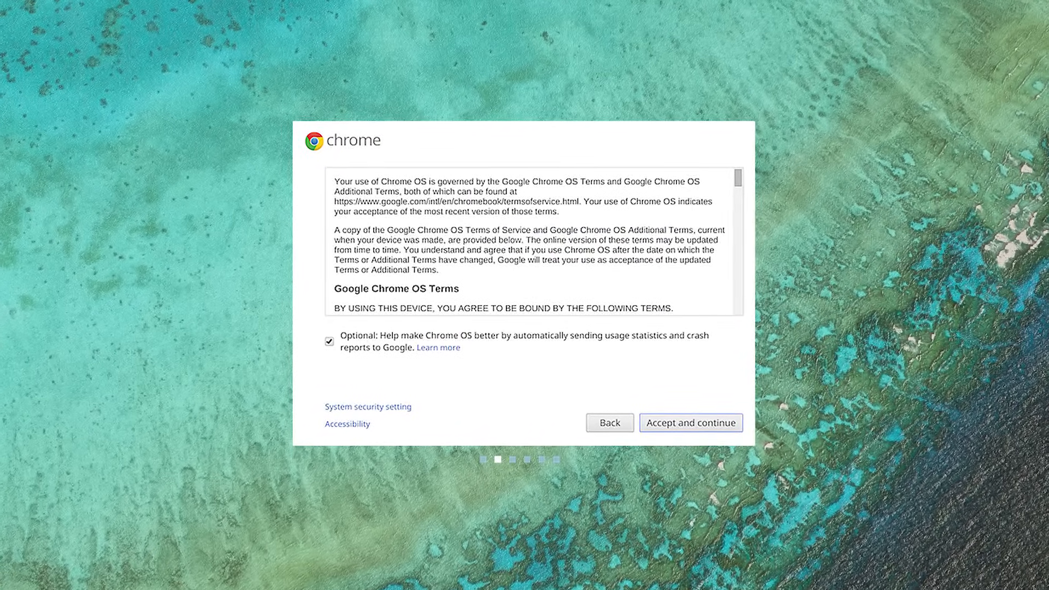
{"action": "left_click", "coordinate": [689, 421]}
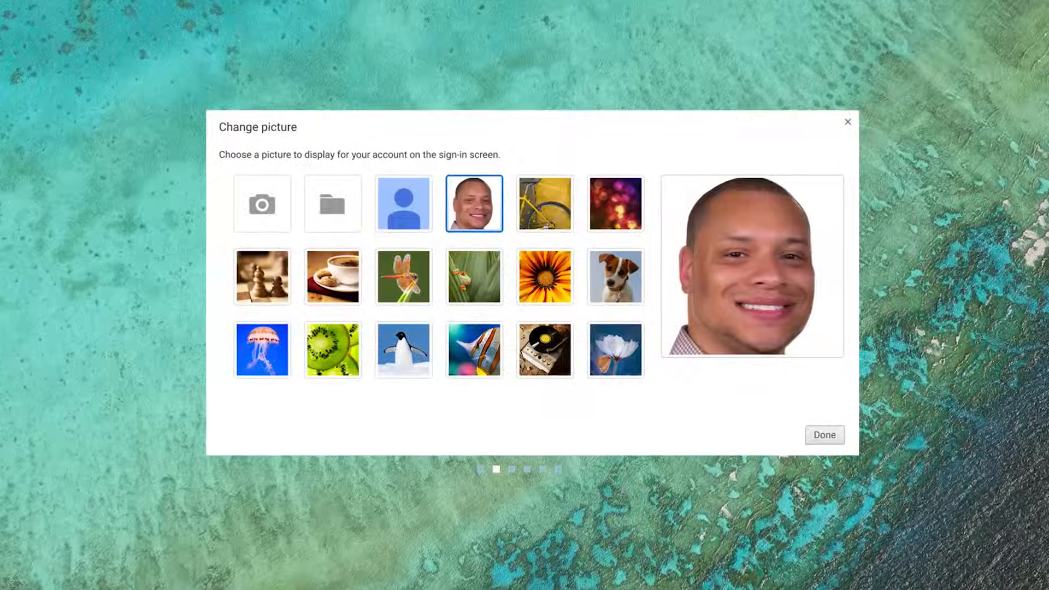
Keep the taken photo as the account picture and finish with Done.
{"action": "left_click", "coordinate": [823, 434]}
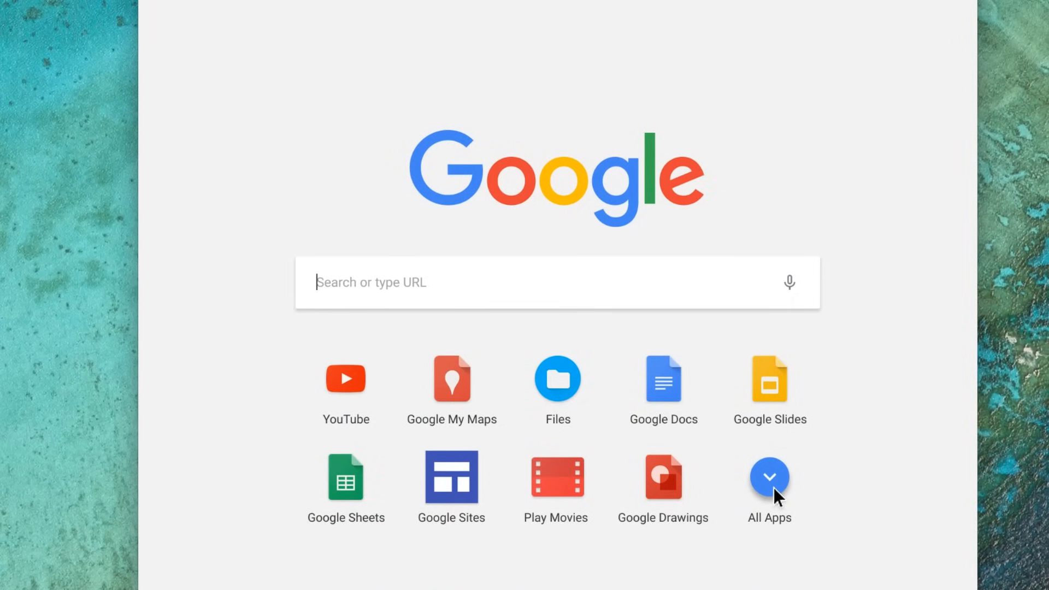
Expand the launcher to All Apps and bring up options on the Google Forms app.
{"action": "left_click", "coordinate": [768, 477]}
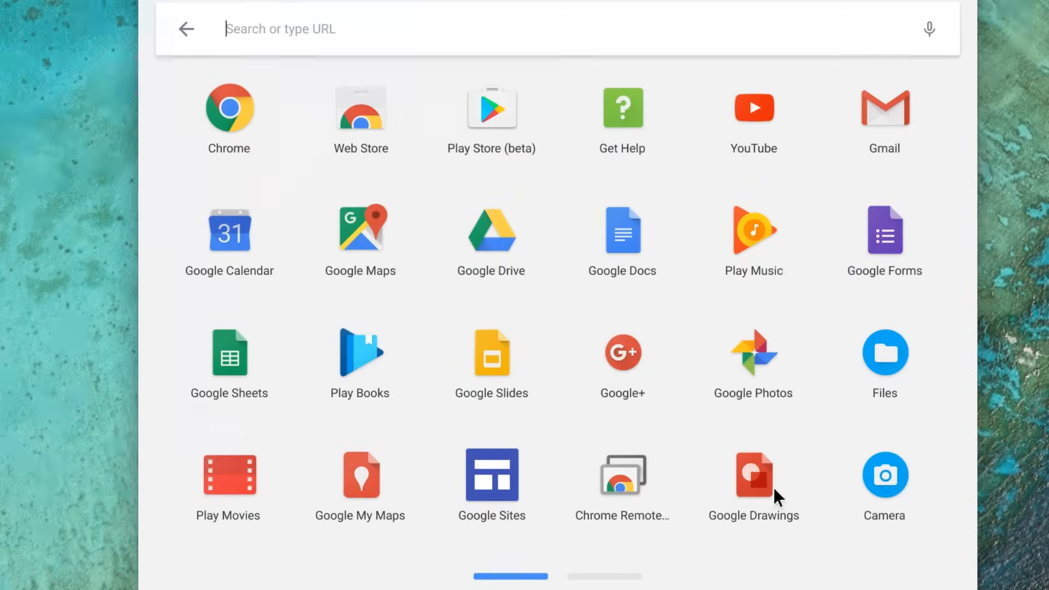
{"action": "mouse_move", "coordinate": [766, 296]}
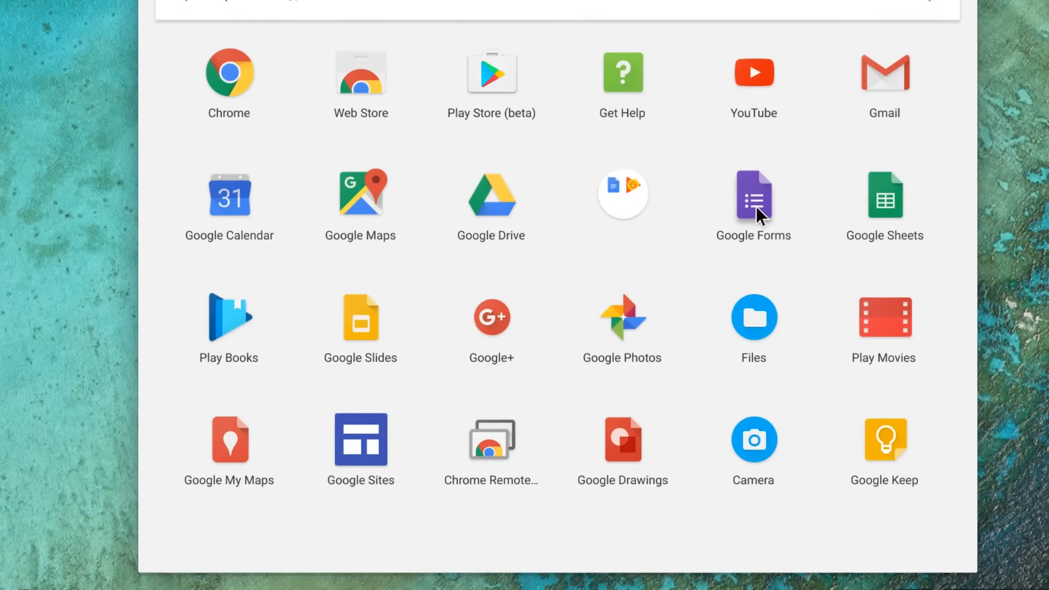
{"action": "right_click", "coordinate": [752, 197]}
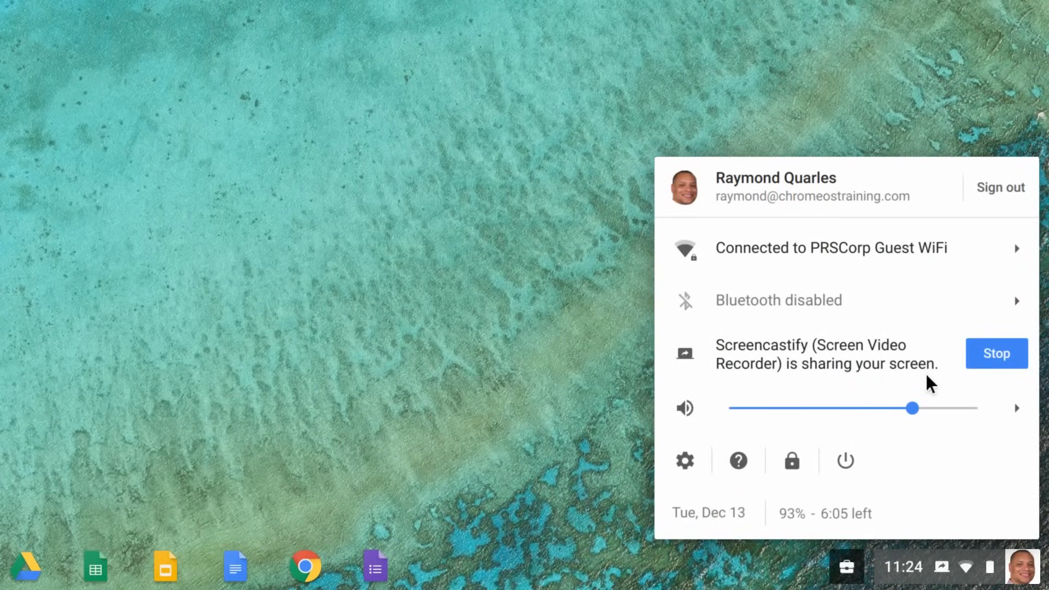
{"action": "mouse_move", "coordinate": [829, 421]}
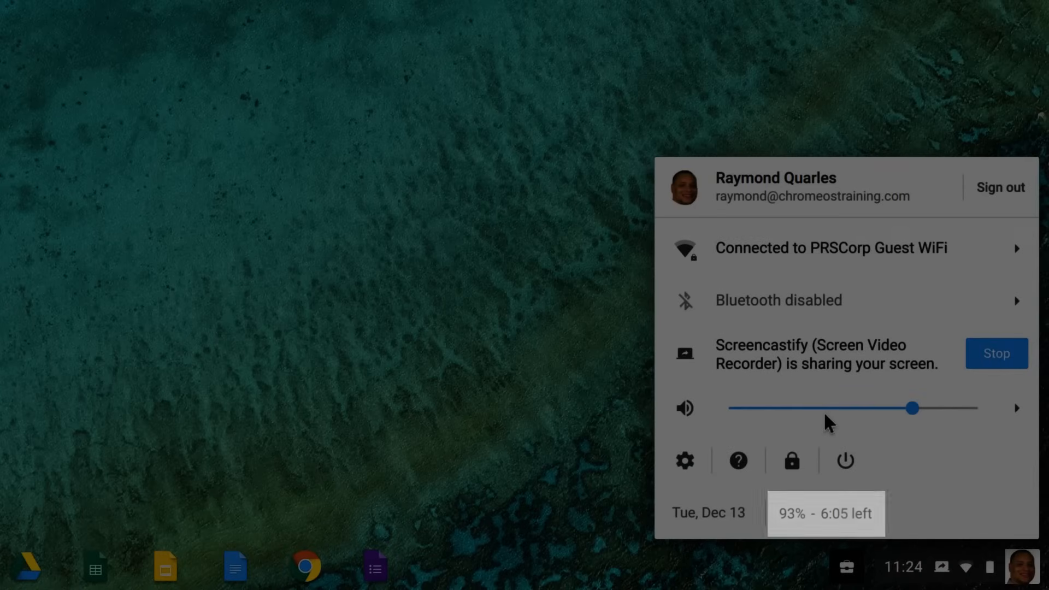
{"action": "mouse_move", "coordinate": [683, 461]}
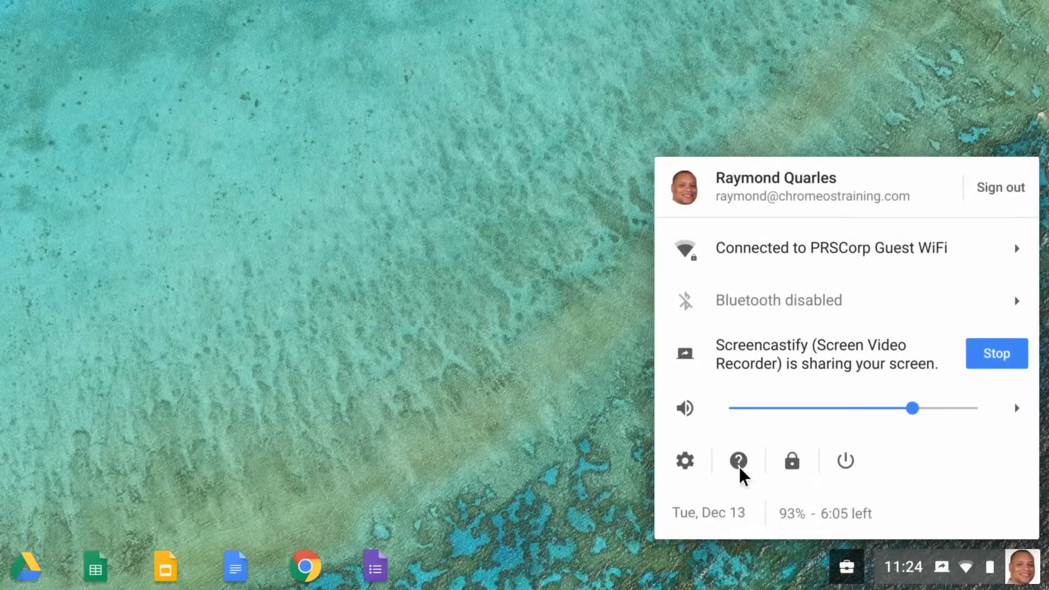
Reveal the status panel showing Wi-Fi, Bluetooth and battery at 93%.
{"action": "left_click", "coordinate": [738, 460]}
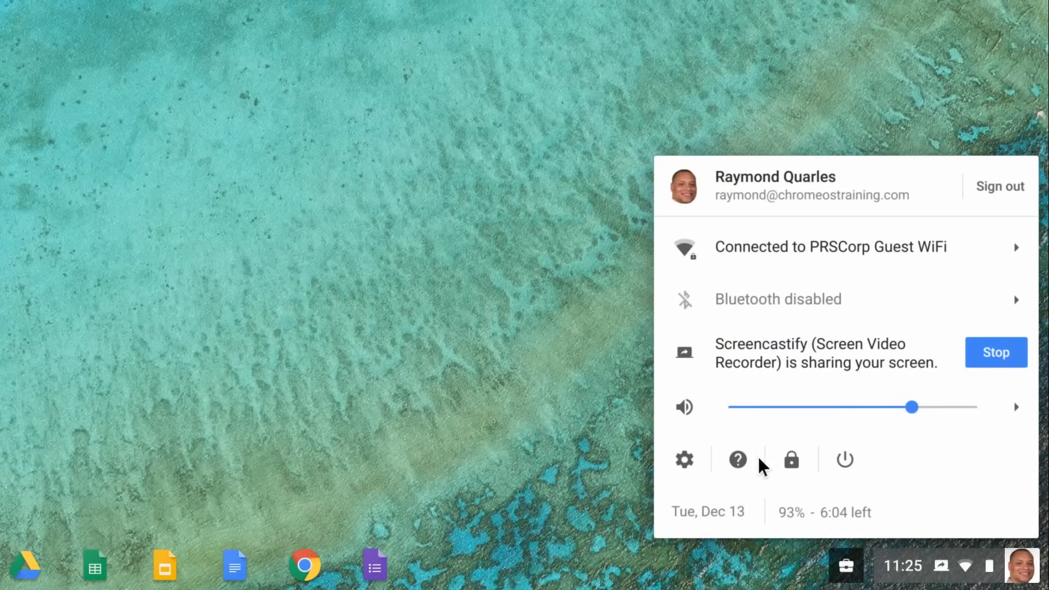
{"action": "mouse_move", "coordinate": [684, 460]}
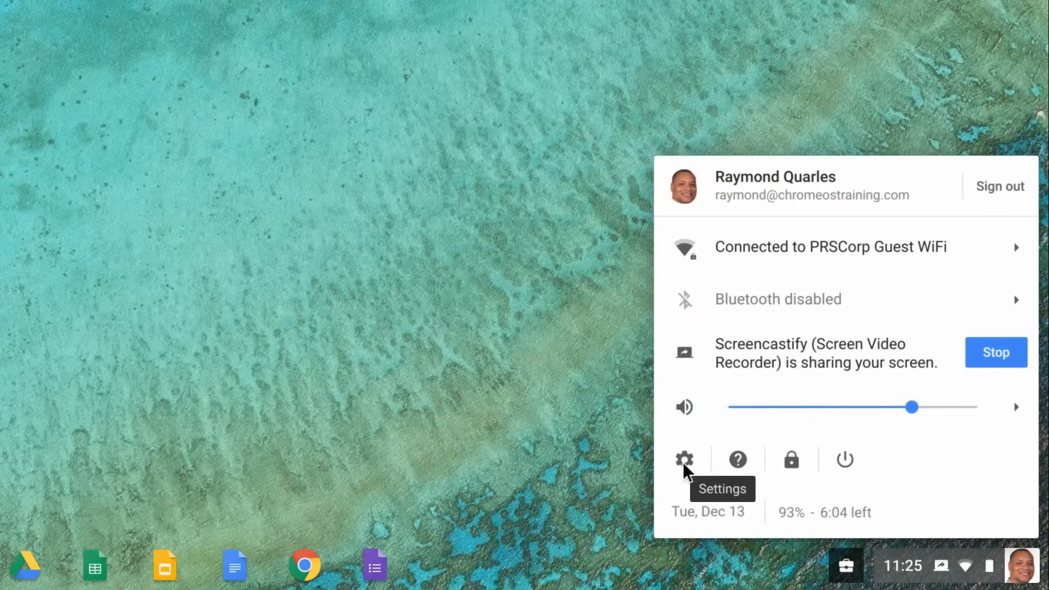
Go into Settings and search it for 'wallpaper'.
{"action": "left_click", "coordinate": [684, 460]}
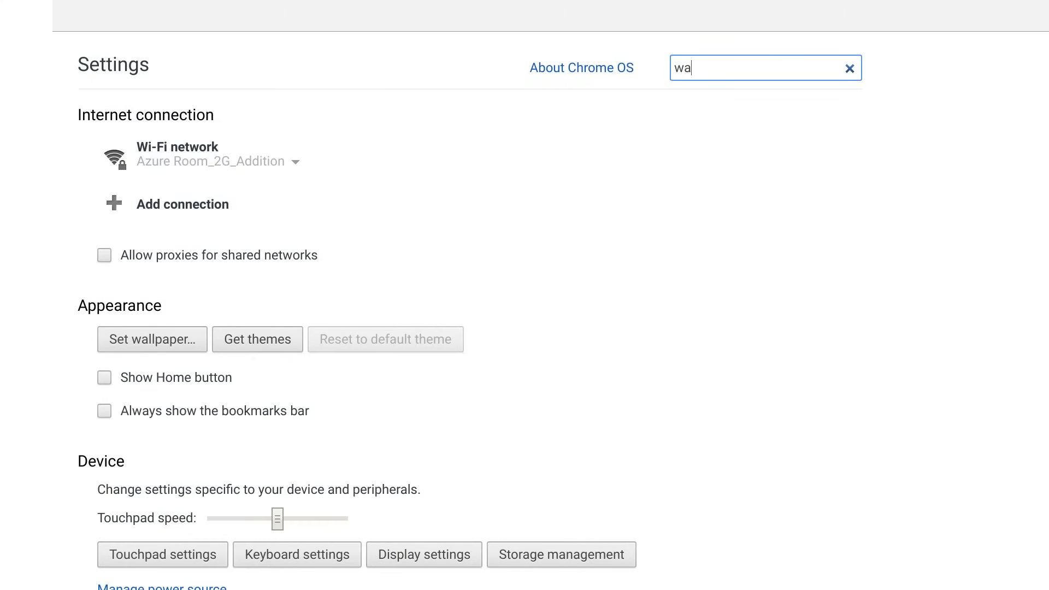
{"action": "type", "text": "llpaper"}
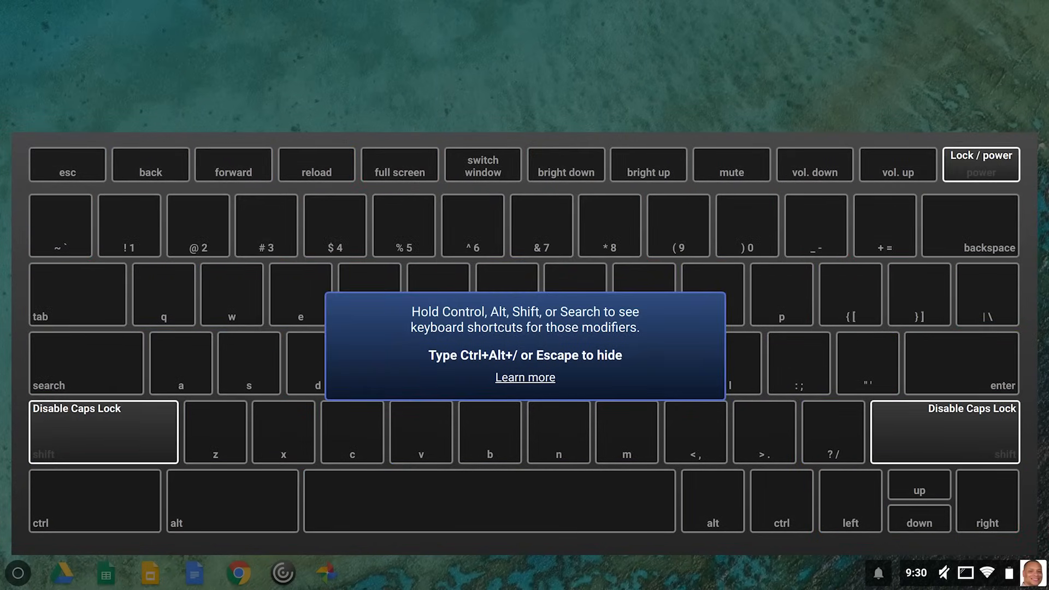
Follow Learn more from the shortcuts overlay to the Chromebook Help Center.
{"action": "left_click", "coordinate": [524, 377]}
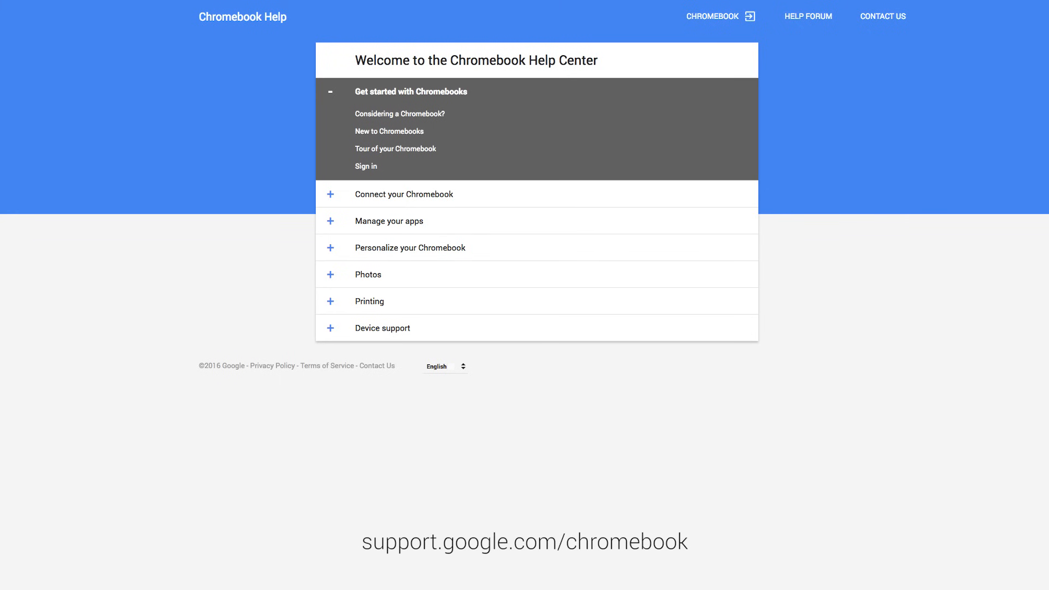